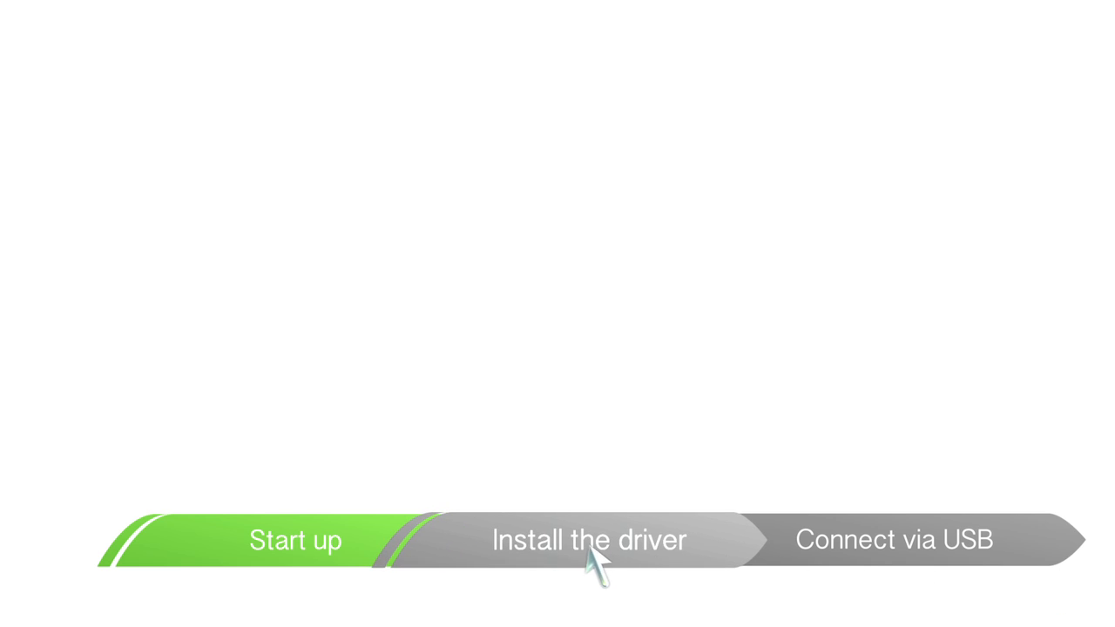
Step: Begin the MG6200 driver installation from the start-up screen
{"action": "left_click", "coordinate": [589, 540]}
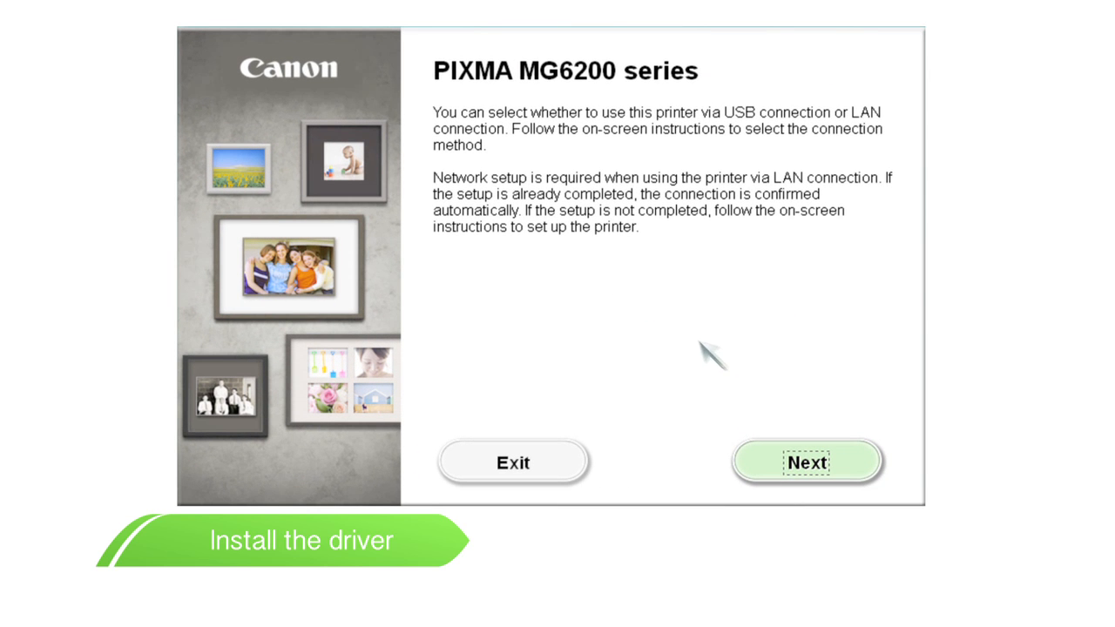
Step: Continue past the overview and choose USB Connection as the connection method
{"action": "left_click", "coordinate": [805, 462]}
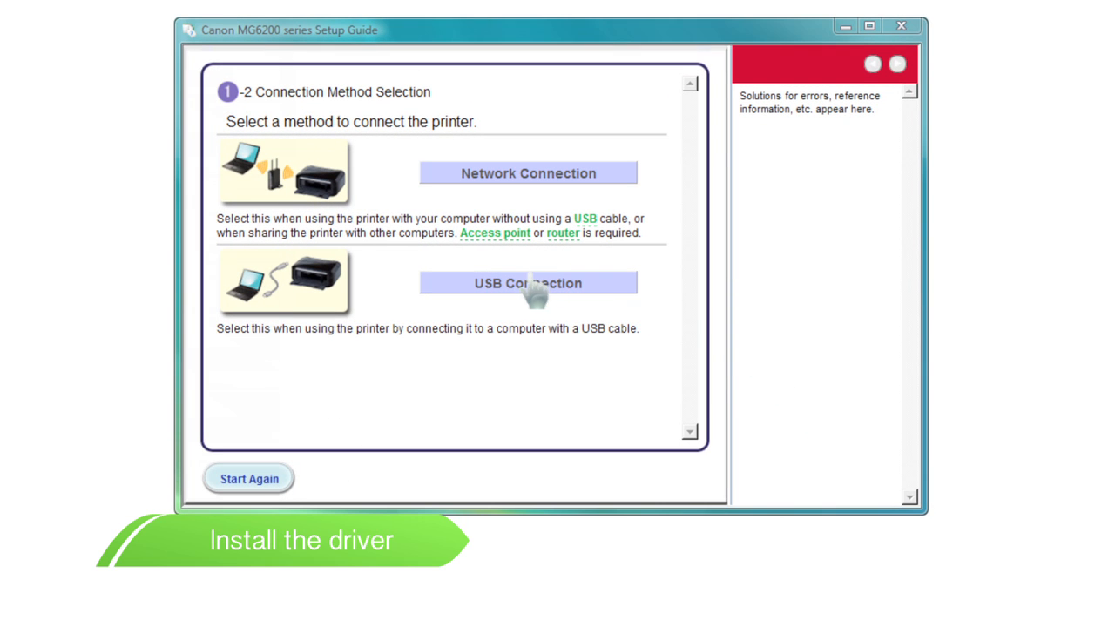
{"action": "left_click", "coordinate": [526, 282]}
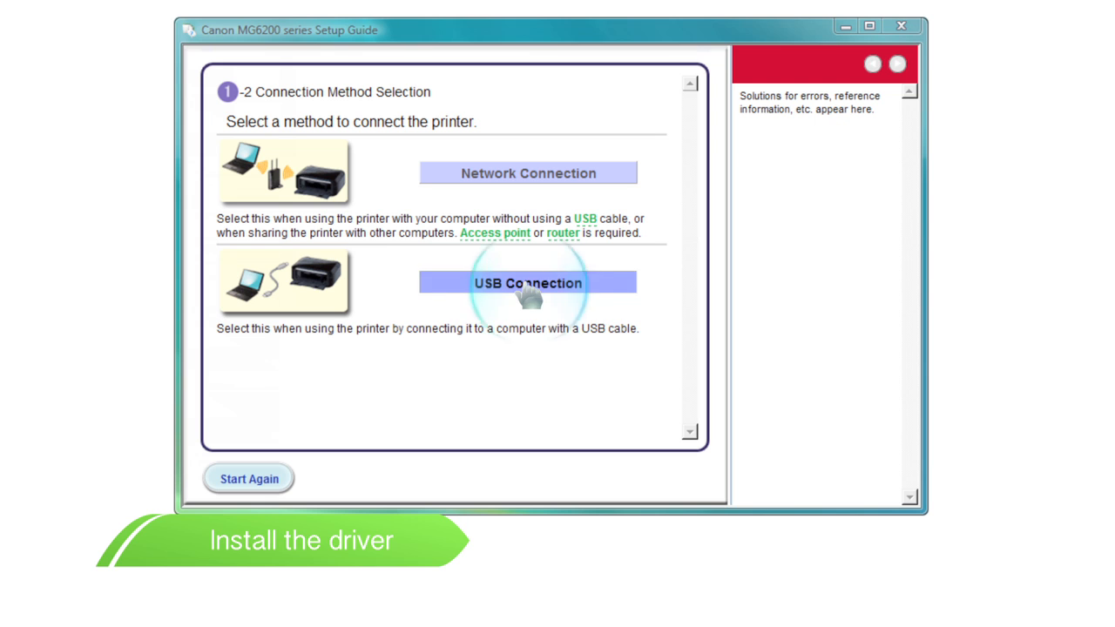
{"action": "left_click", "coordinate": [528, 282]}
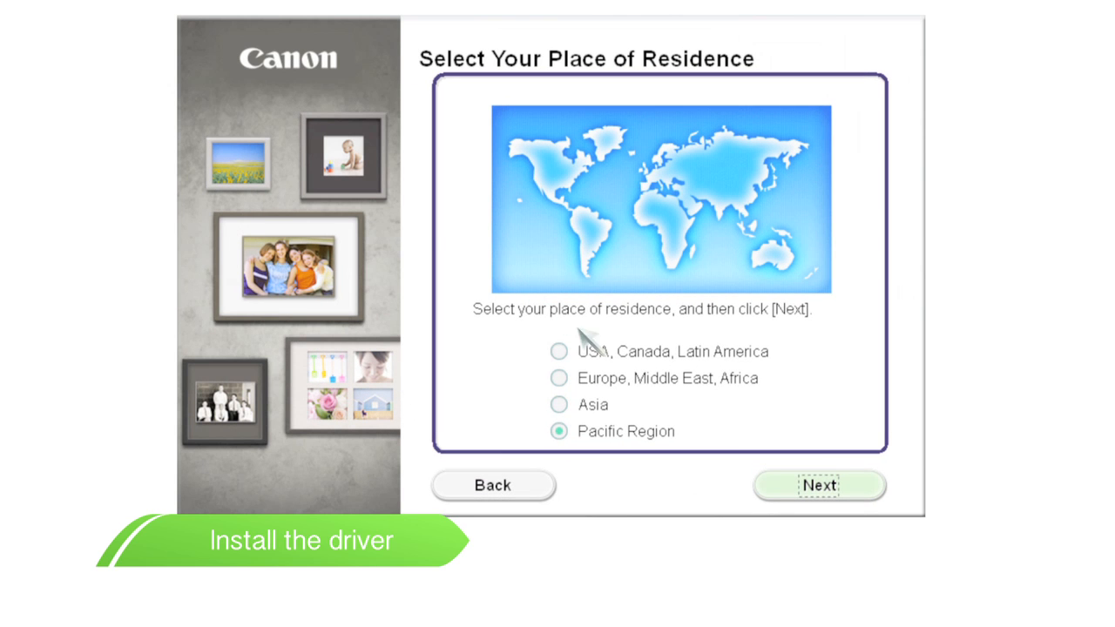
Step: Keep Pacific Region as residence and proceed with only MP Drivers selected
{"action": "left_click", "coordinate": [819, 484]}
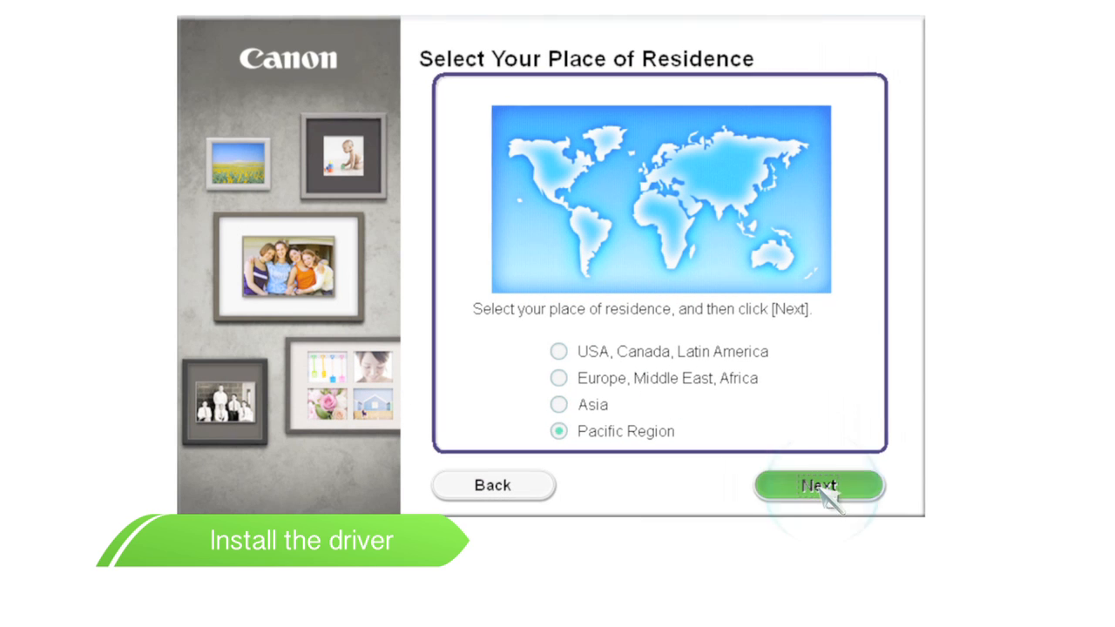
{"action": "left_click", "coordinate": [819, 485]}
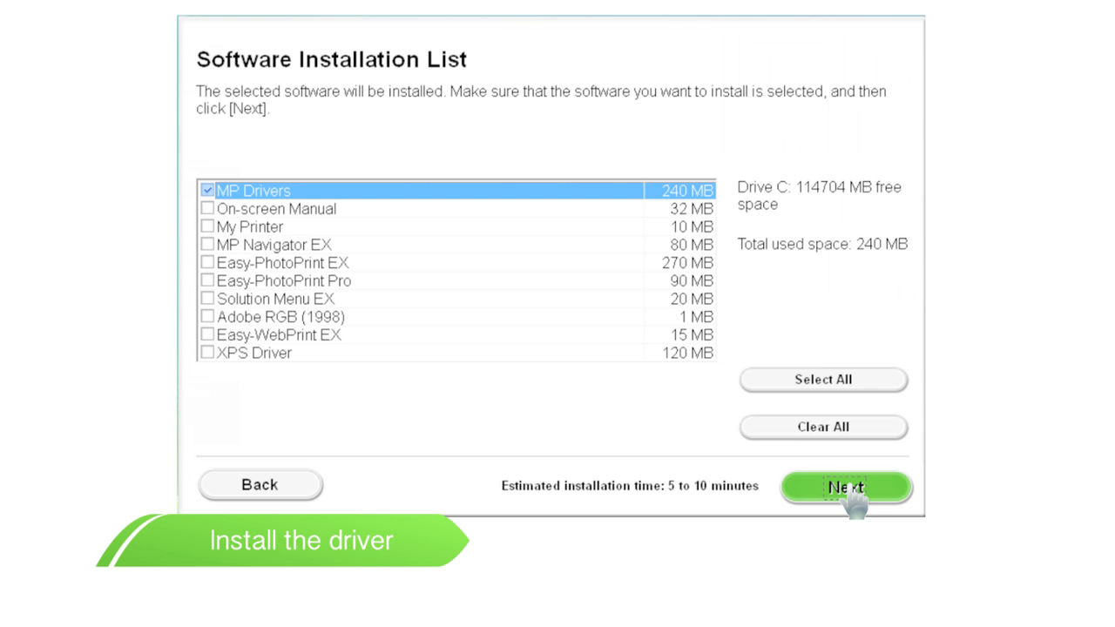
{"action": "left_click", "coordinate": [845, 486]}
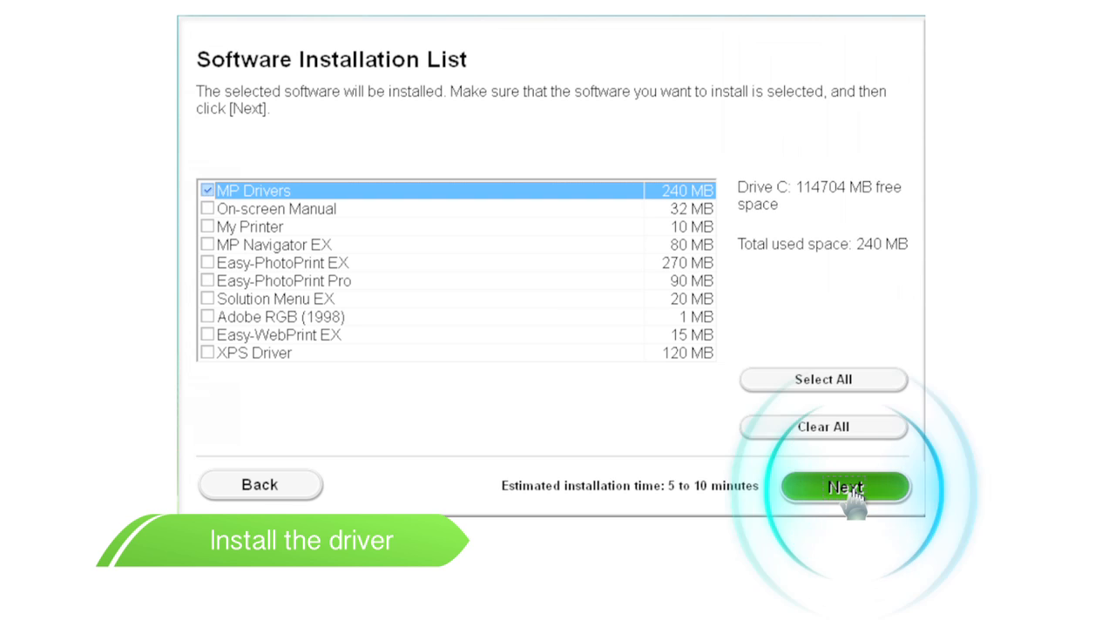
Step: Confirm the software list and answer Yes to the Canon license agreement
{"action": "left_click", "coordinate": [843, 486]}
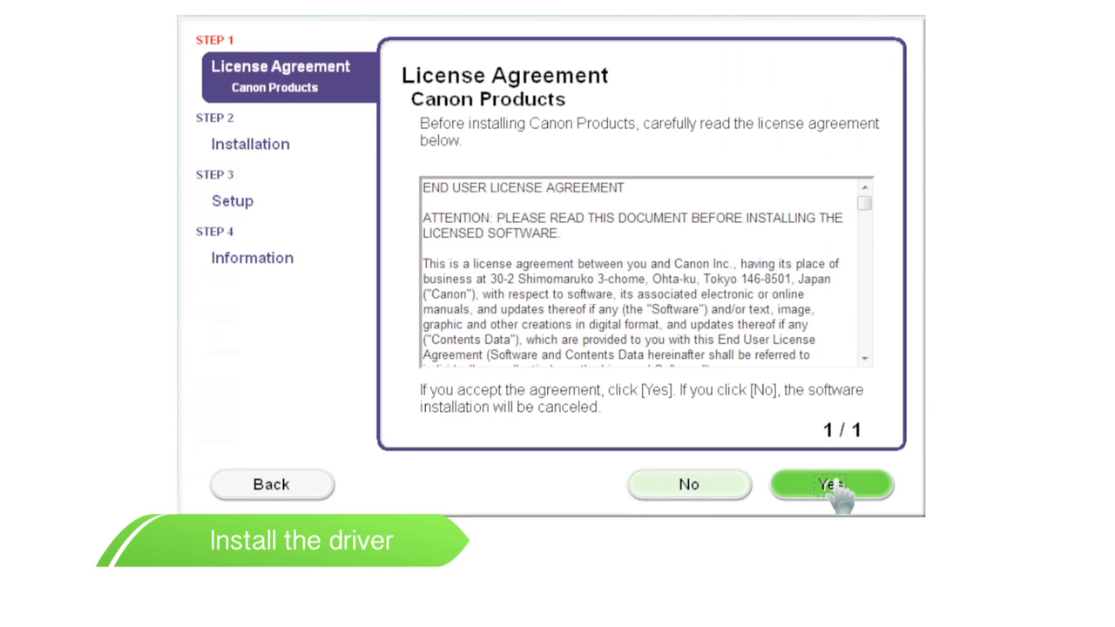
{"action": "left_click", "coordinate": [829, 485]}
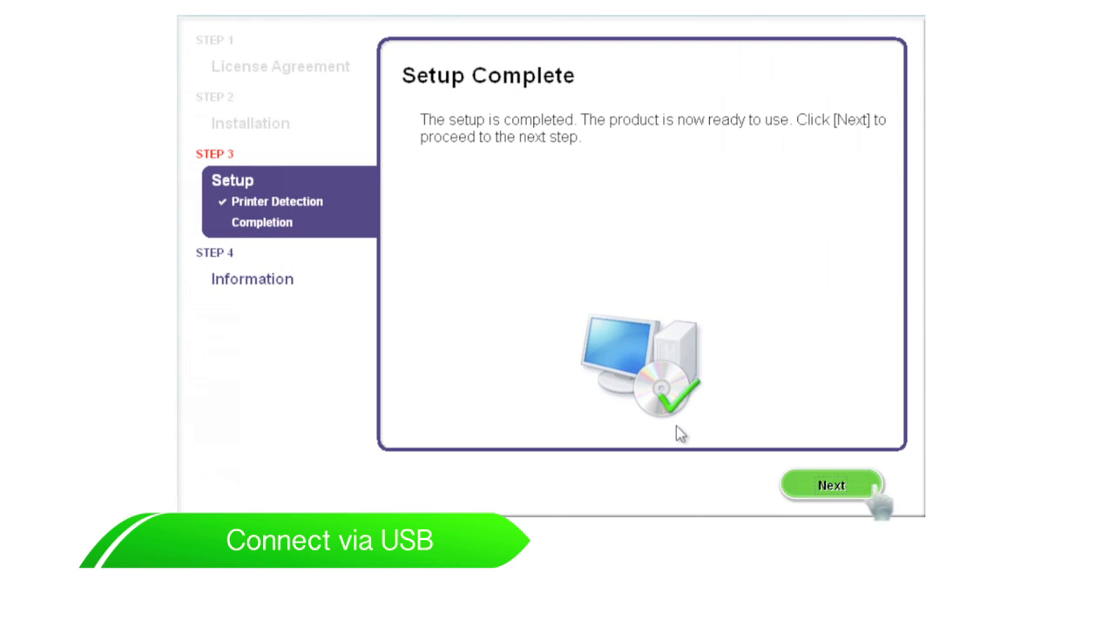
Step: Move past Setup Complete to the 'Installation completed successfully' screen
{"action": "left_click", "coordinate": [830, 484]}
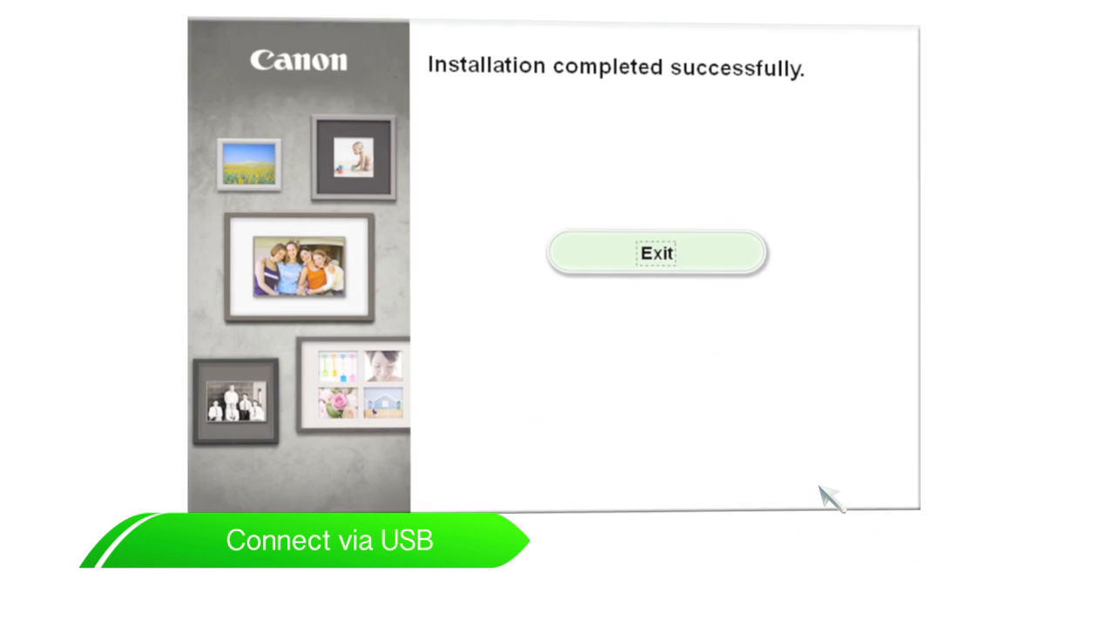